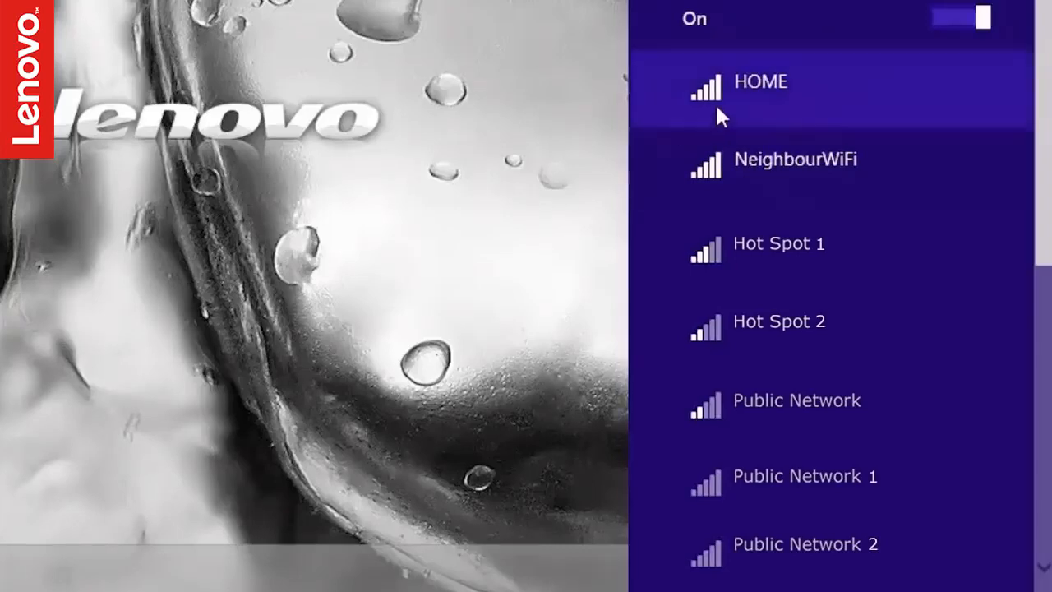
Select HOME in the Wi-Fi list and watch it vanish from the available networks.
{"action": "left_click", "coordinate": [759, 83]}
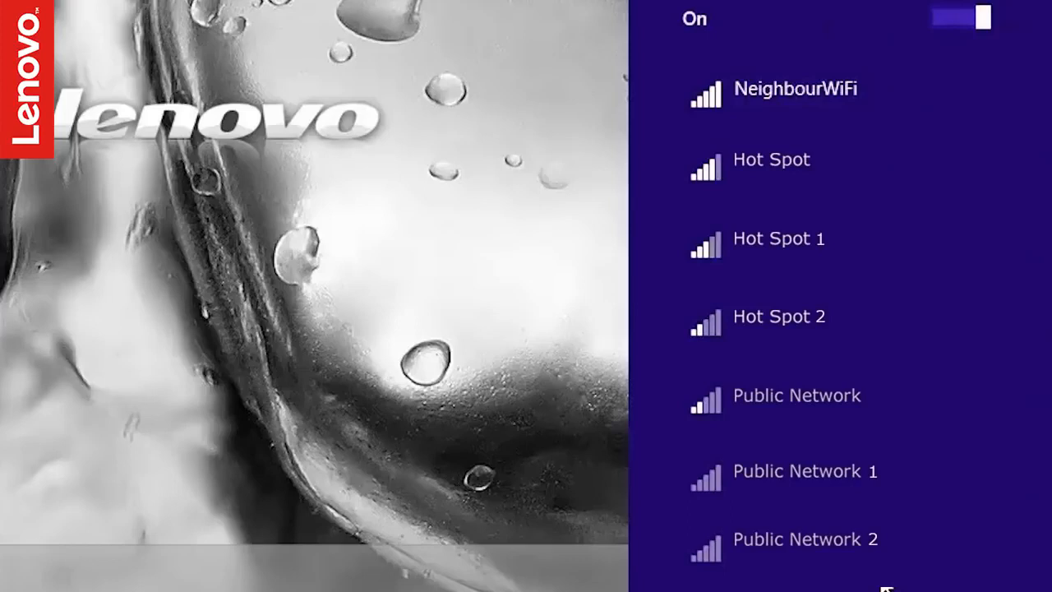
Connect to Hidden network at the bottom of the list with Connect automatically checked.
{"action": "scroll", "scroll_direction": "down", "scroll_amount": 3}
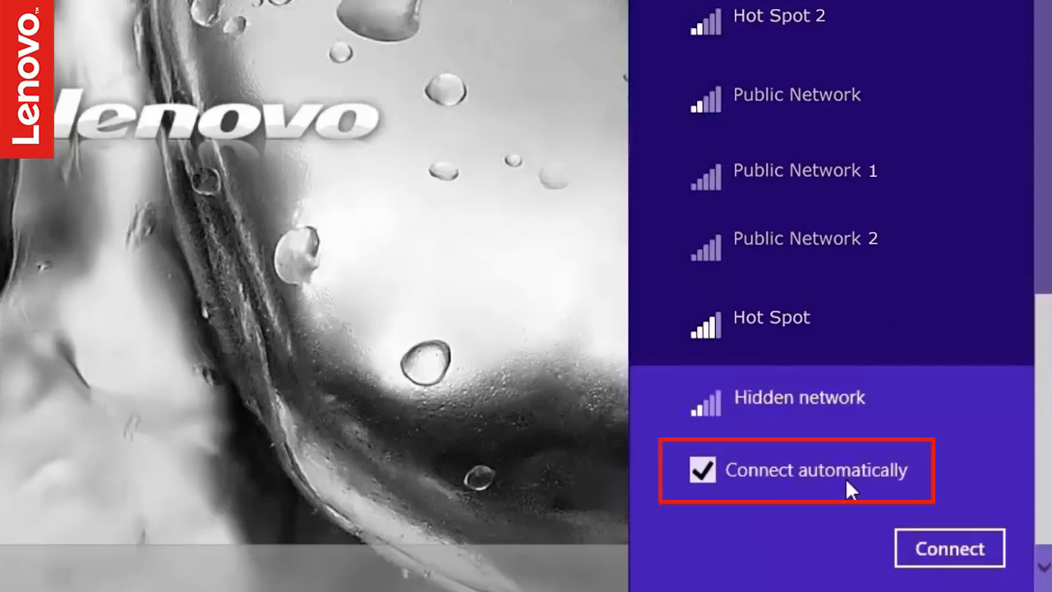
{"action": "left_click", "coordinate": [948, 547]}
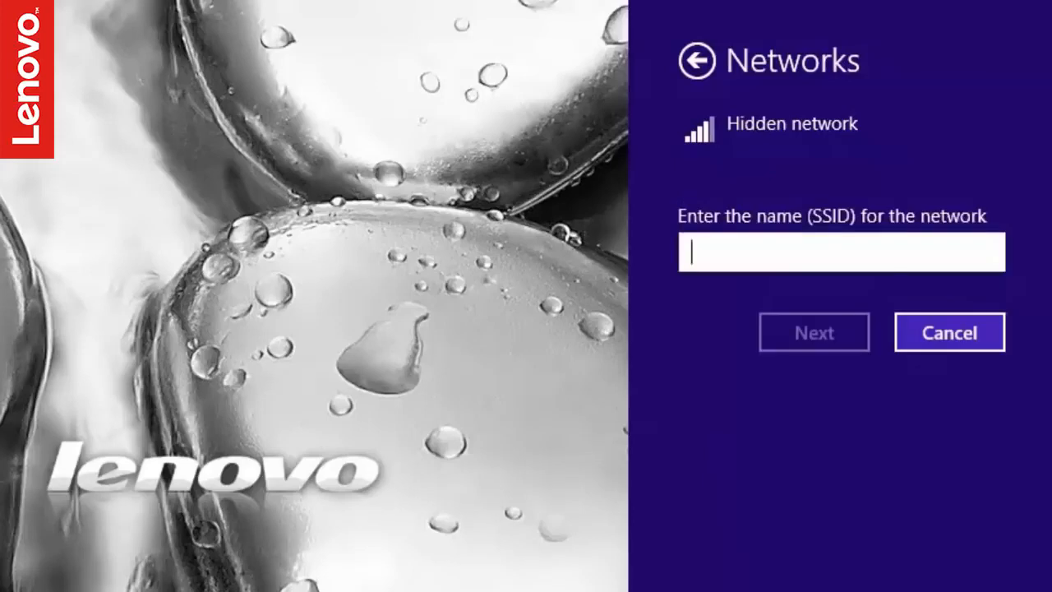
Enter the SSID 'home' and continue to the security-key prompt.
{"action": "type", "text": "hom"}
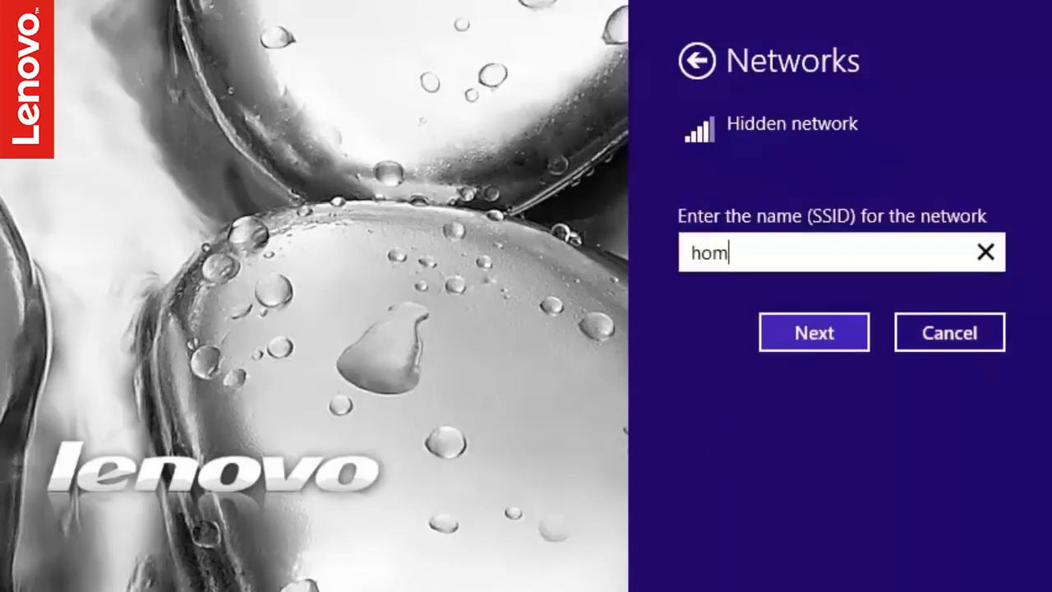
{"action": "type", "text": "e"}
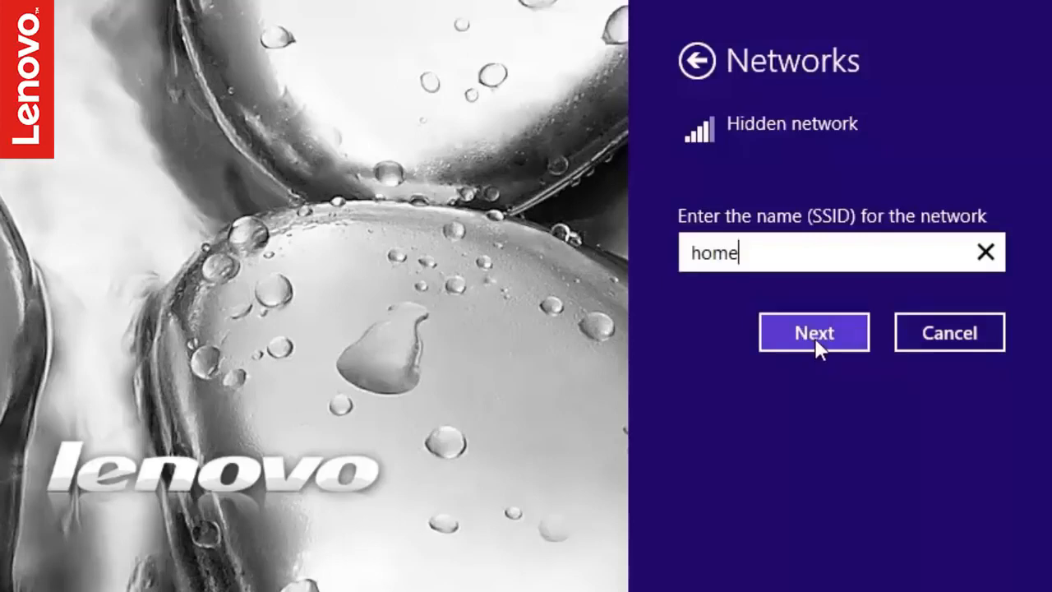
{"action": "left_click", "coordinate": [812, 332]}
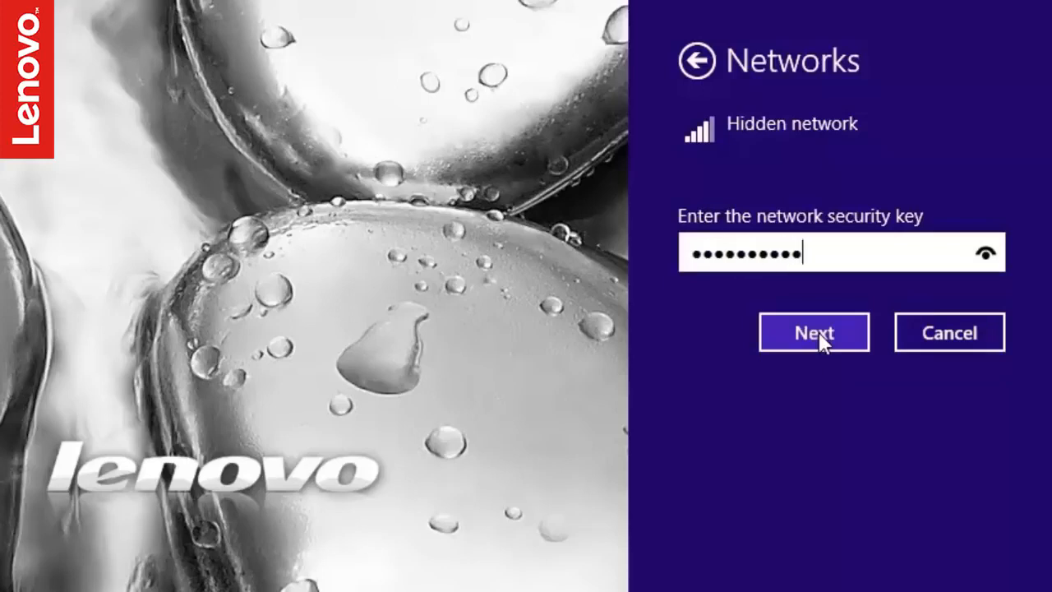
Submit the network security key and continue to the device-sharing question.
{"action": "left_click", "coordinate": [813, 332]}
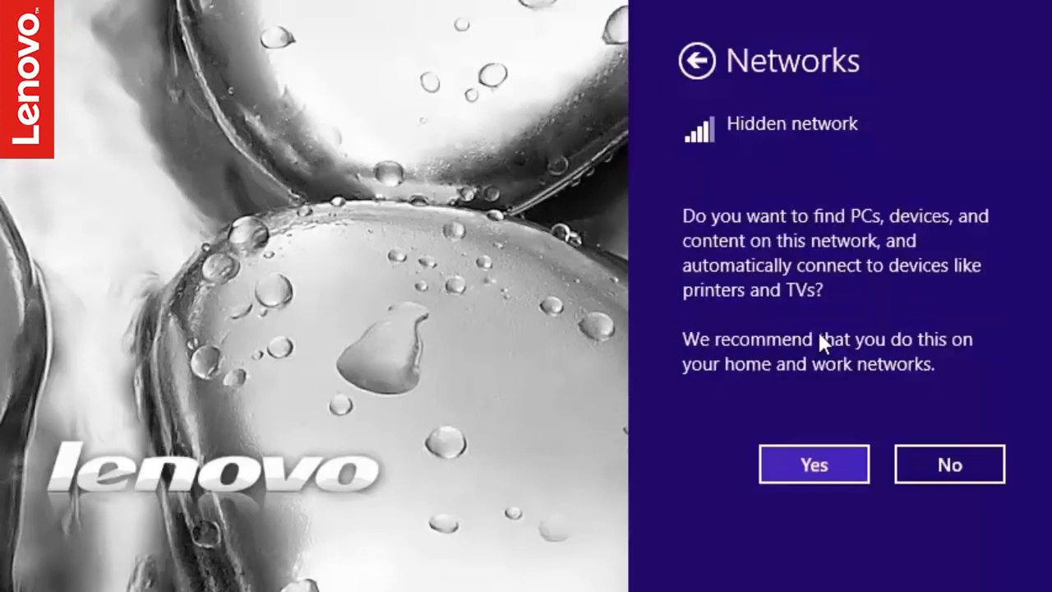
Answer Yes to finding PCs and devices so the laptop begins connecting to HOME.
{"action": "left_click", "coordinate": [812, 463]}
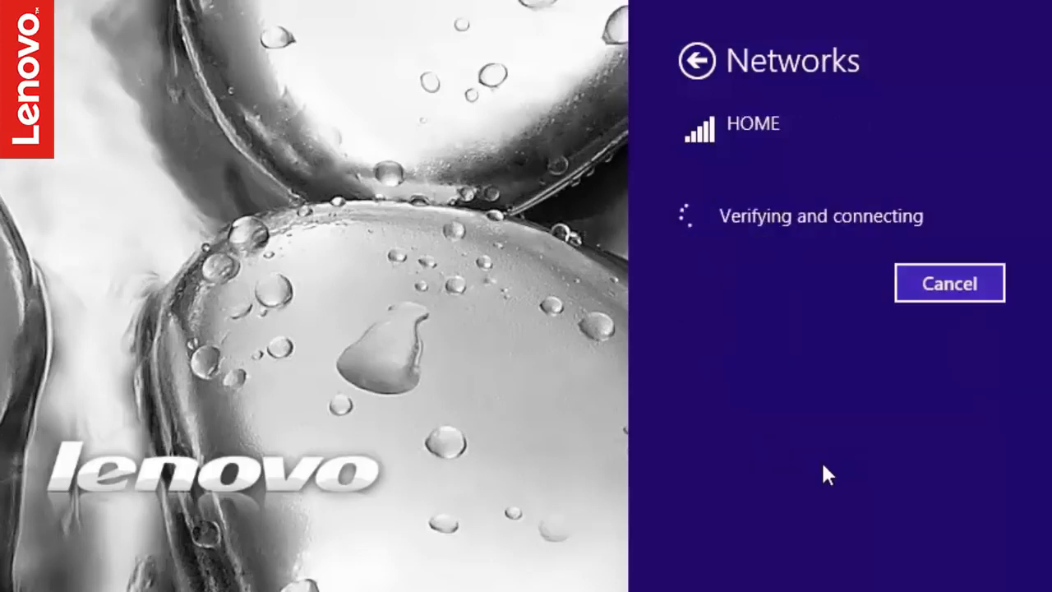